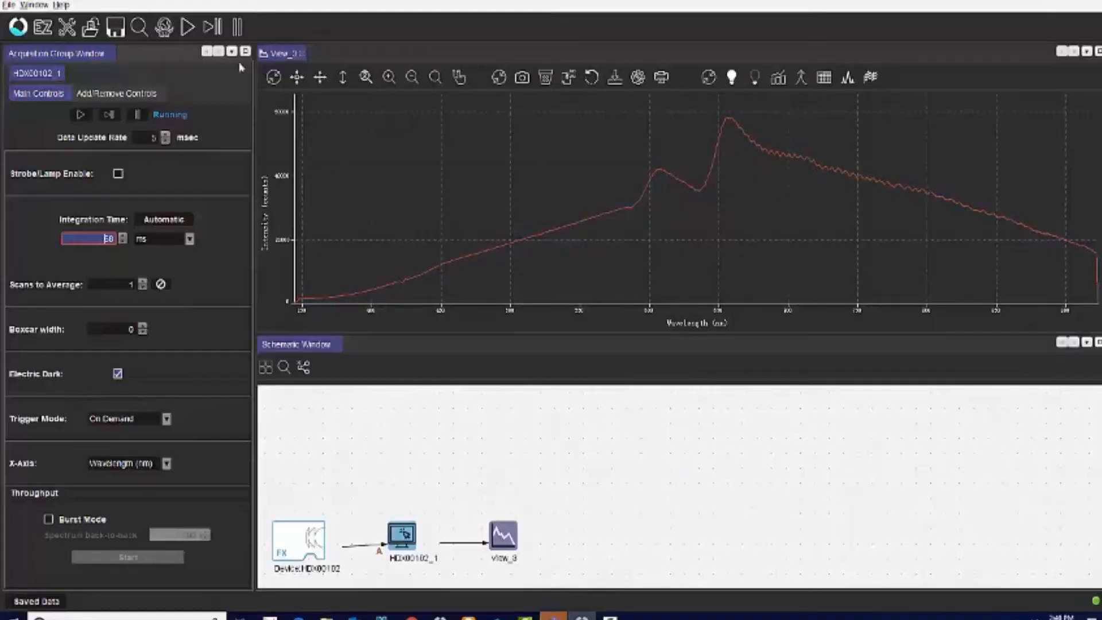
mouse_move(18, 27)
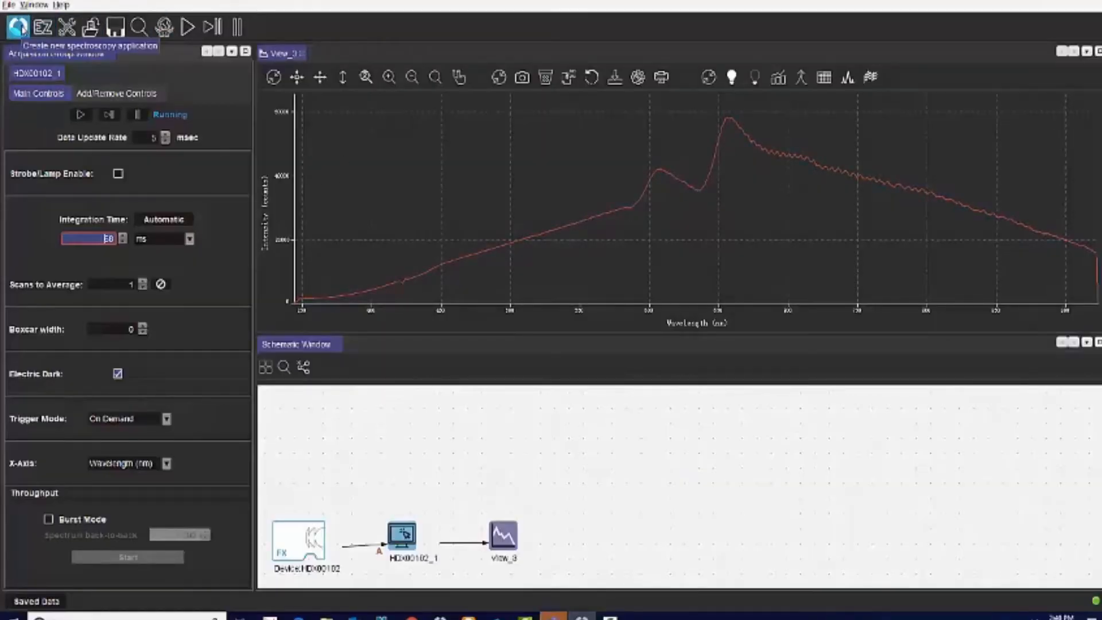
Step: Start a new spectroscopy application to list the available measurement wizards
click(17, 27)
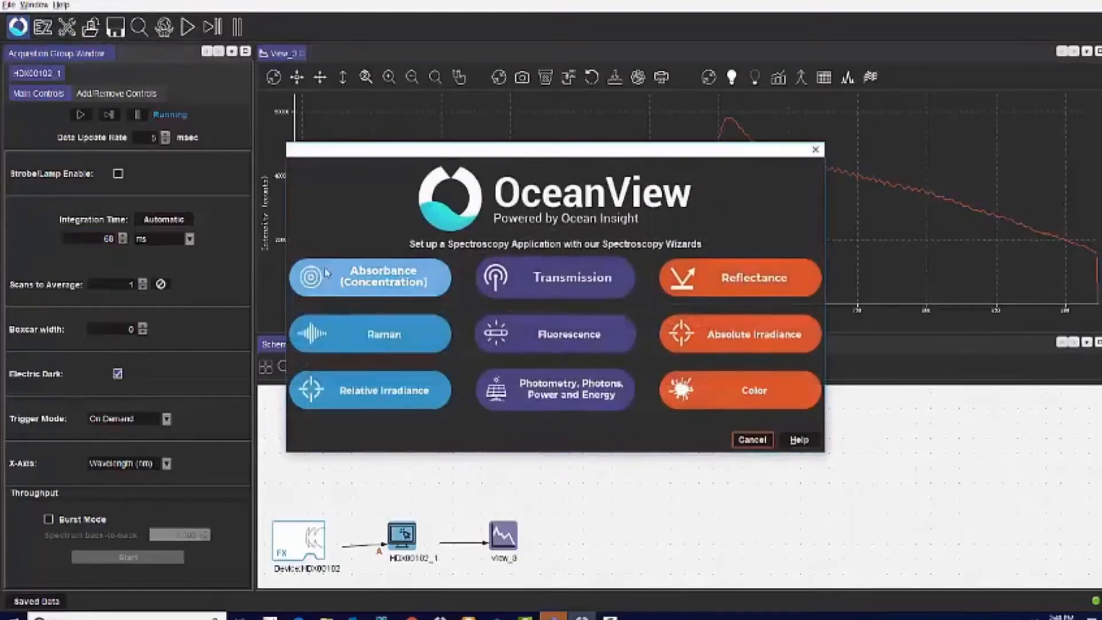
Step: Choose the Absorbance (Concentration) wizard, landing on its acquisition parameters
click(370, 276)
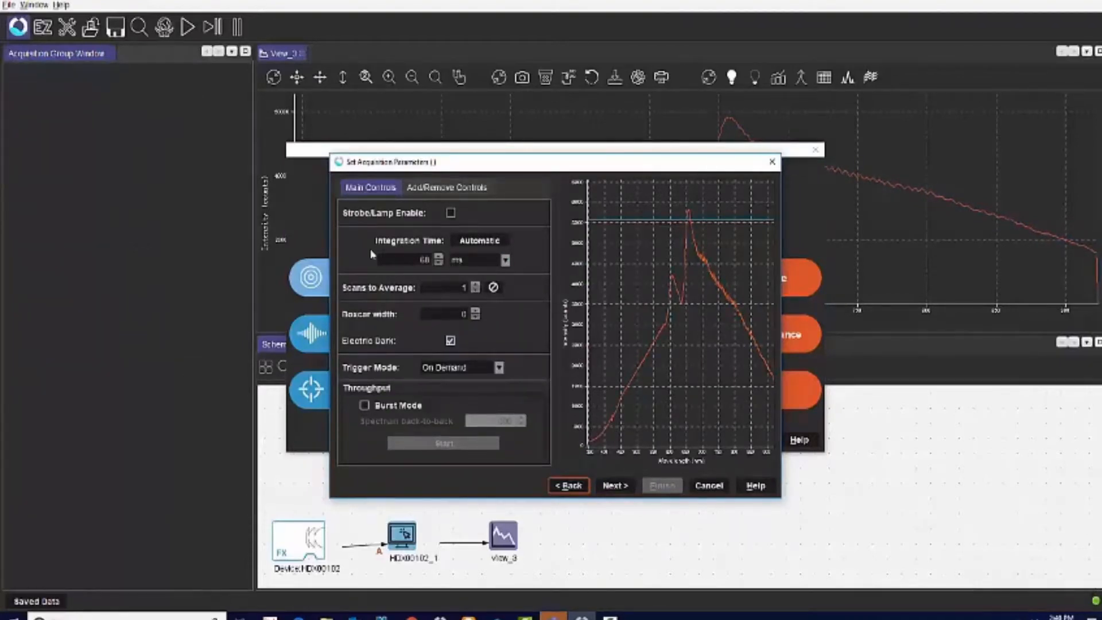
mouse_move(378, 317)
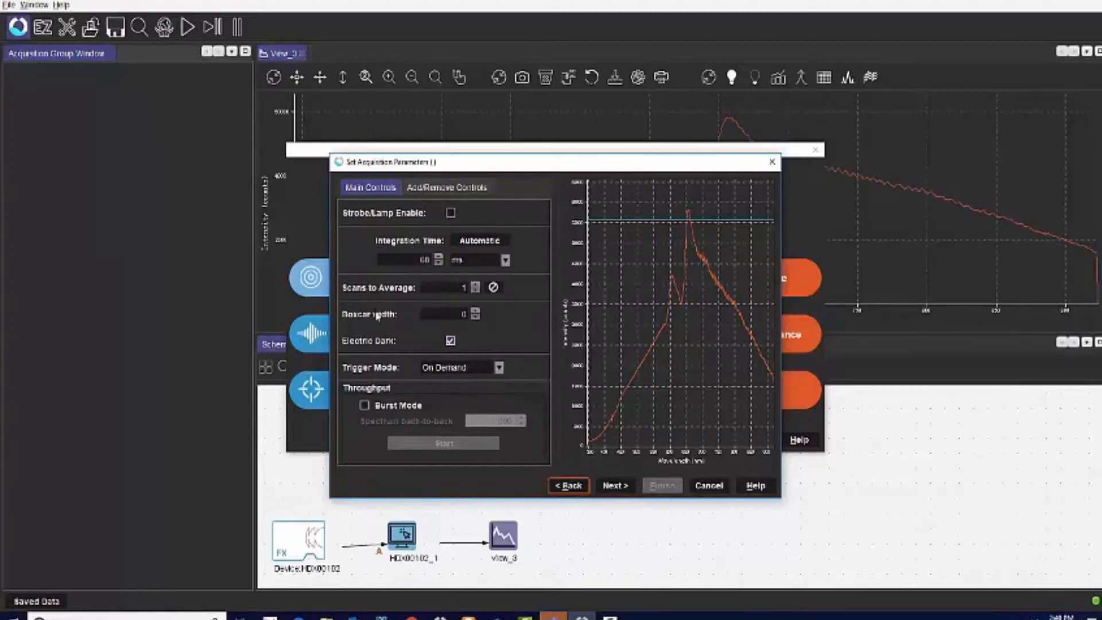
mouse_move(512, 287)
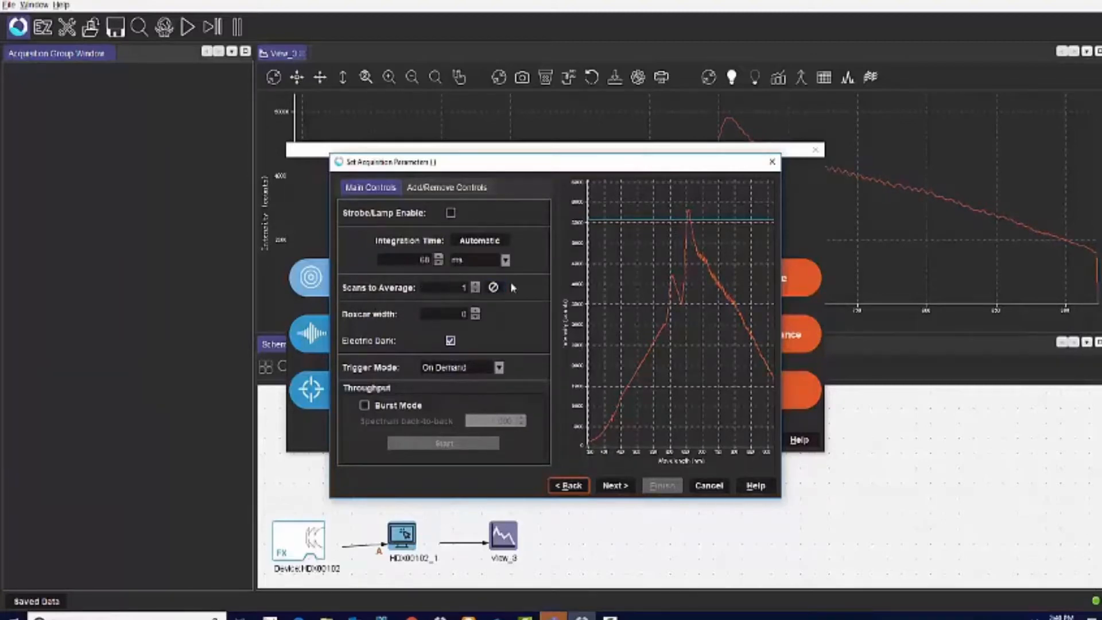
mouse_move(621, 263)
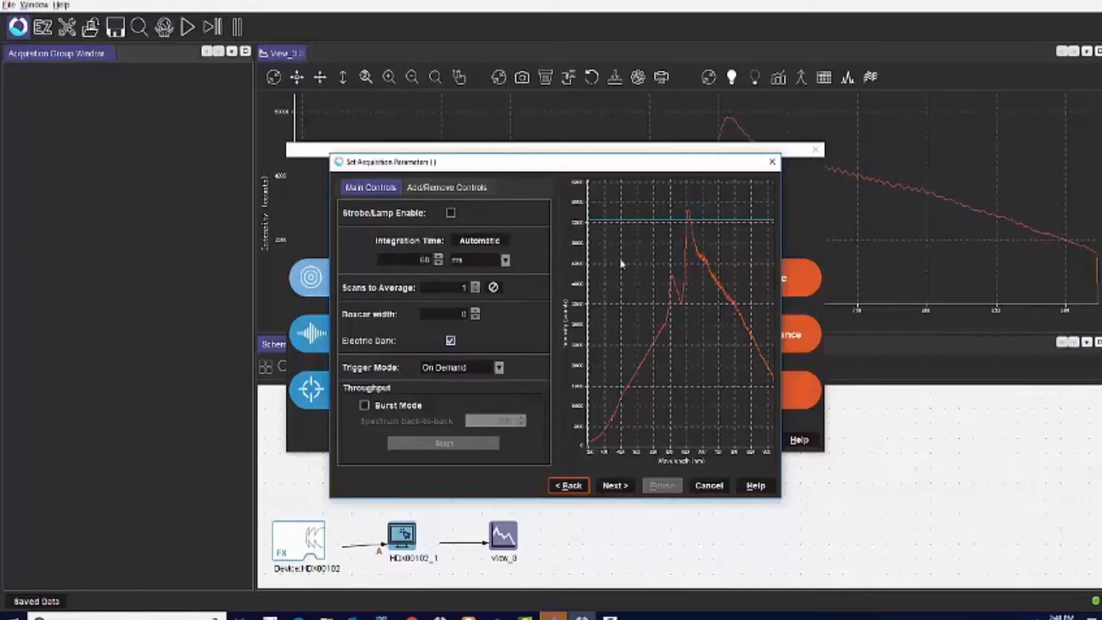
mouse_move(639, 231)
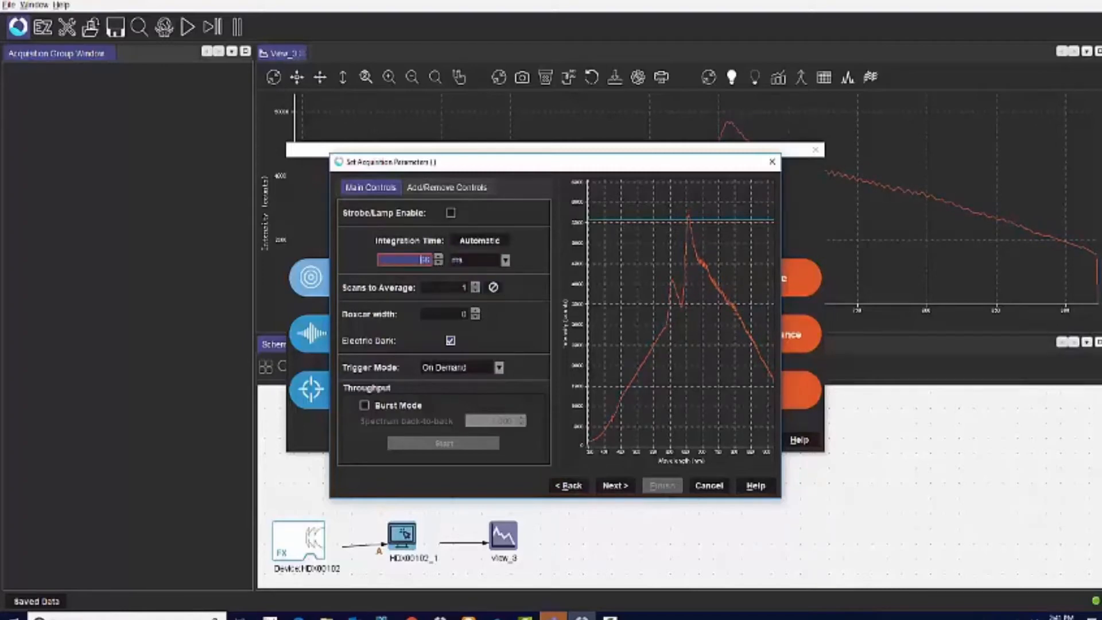
Step: Set scans to average (typing 2) and boxcar width, then continue to the reference step
click(443, 287)
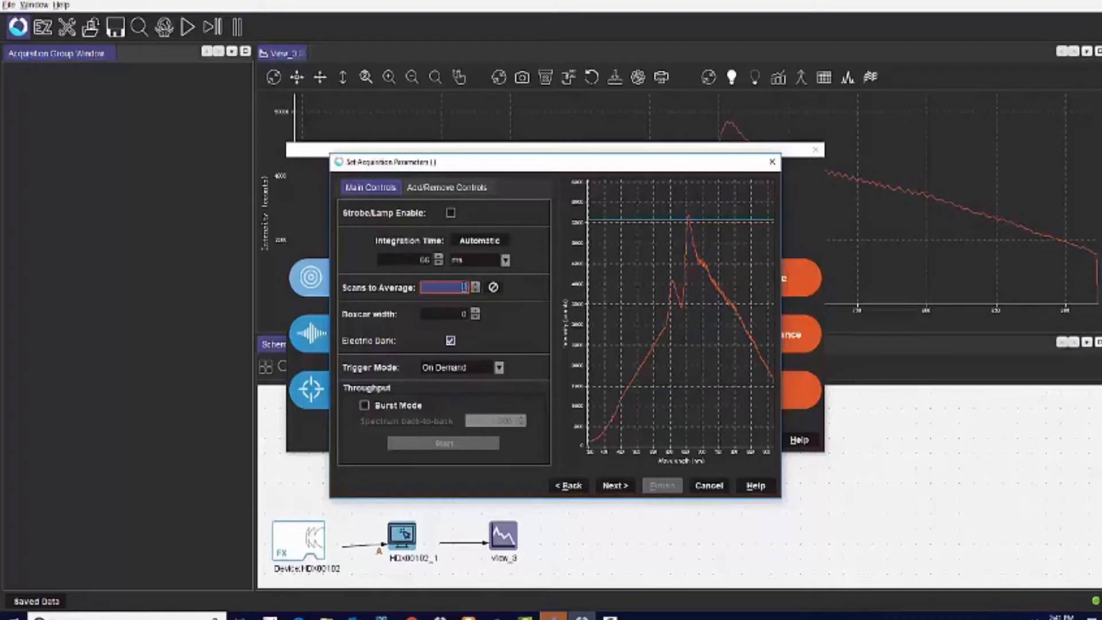
text(2)
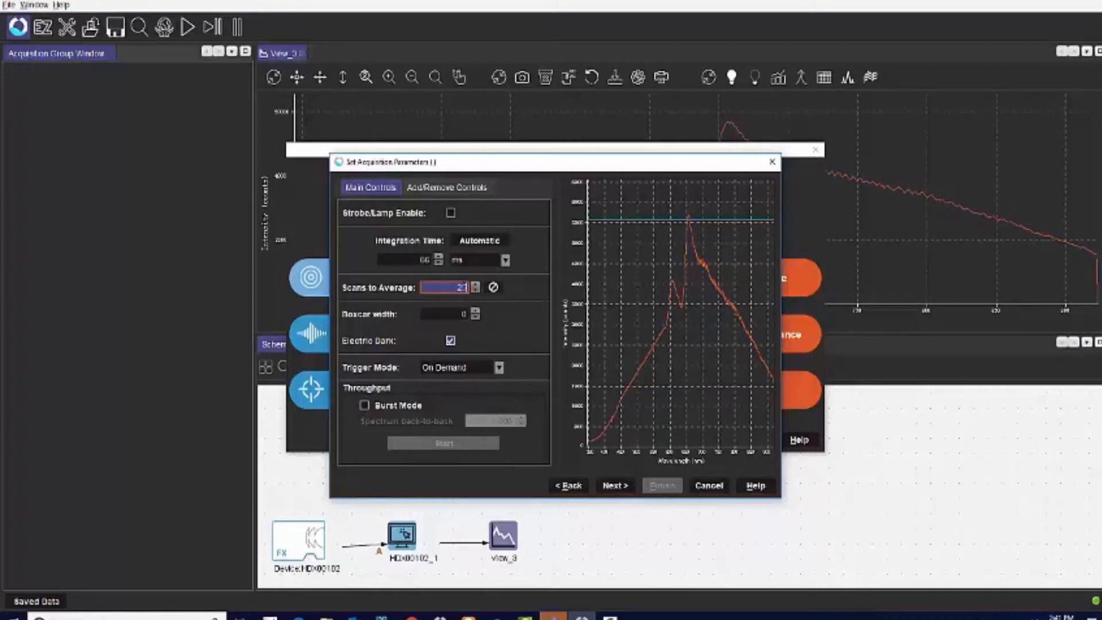
click(443, 313)
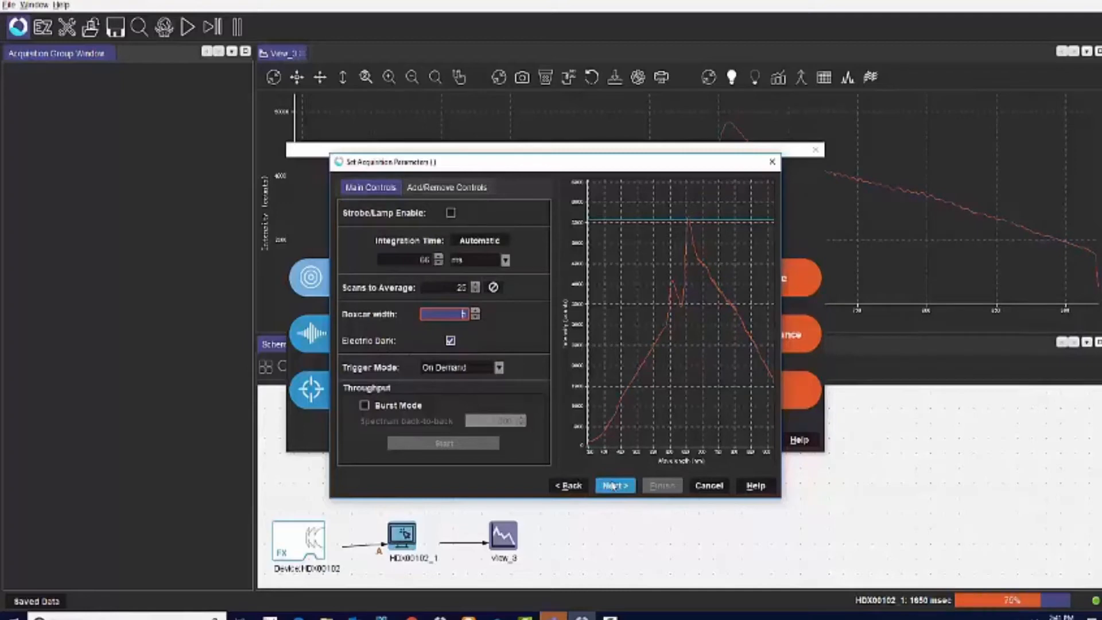
click(613, 485)
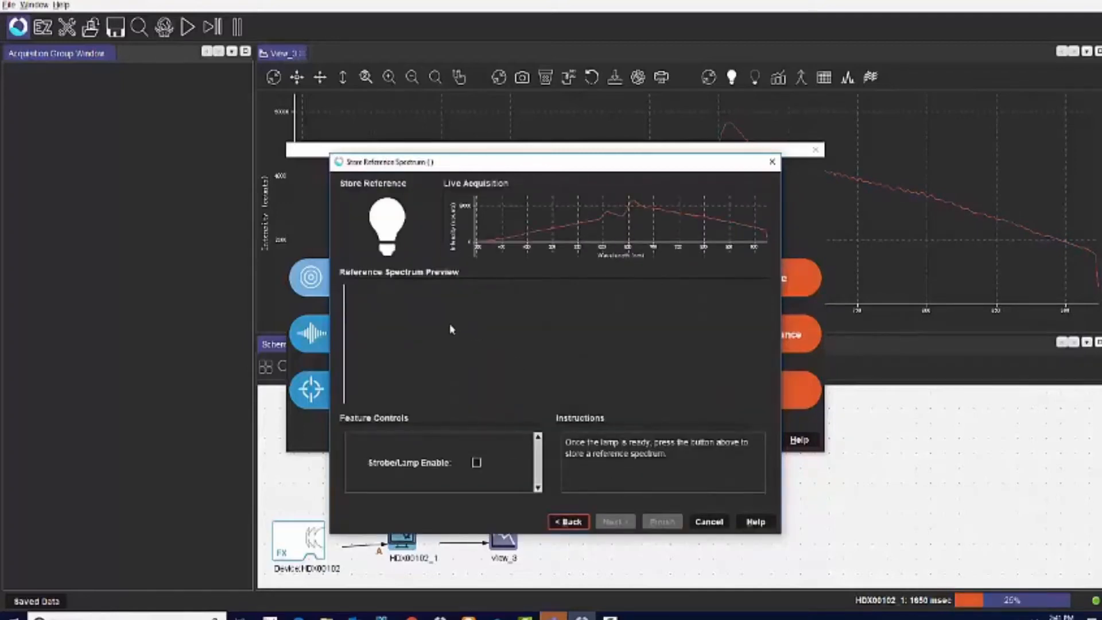
Step: Store the lamp reference spectrum and continue to the background spectrum step
click(387, 227)
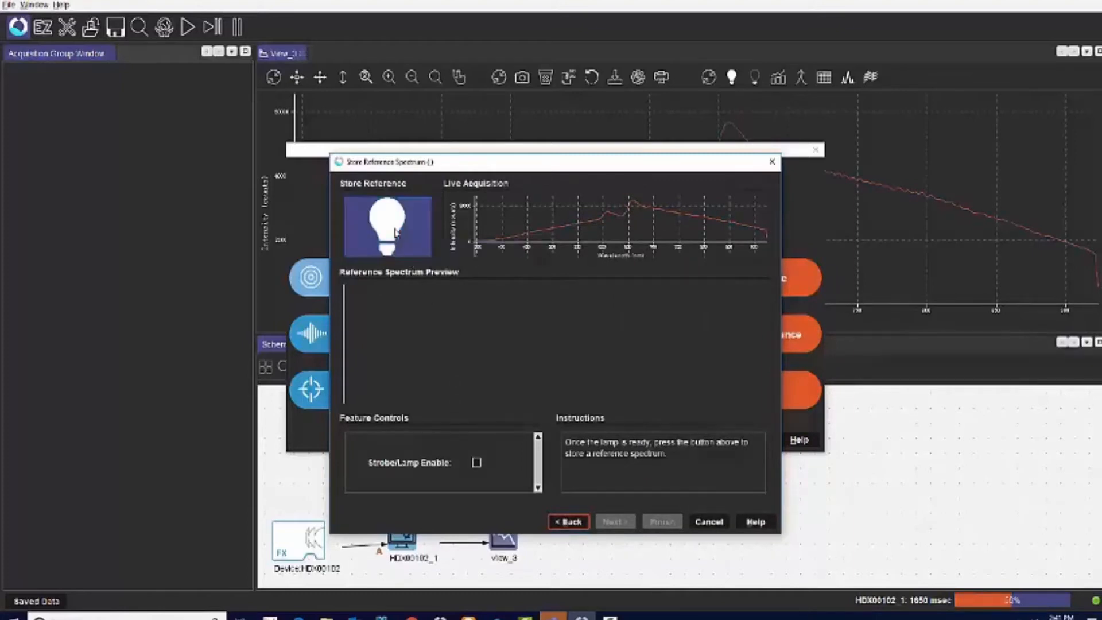
click(387, 225)
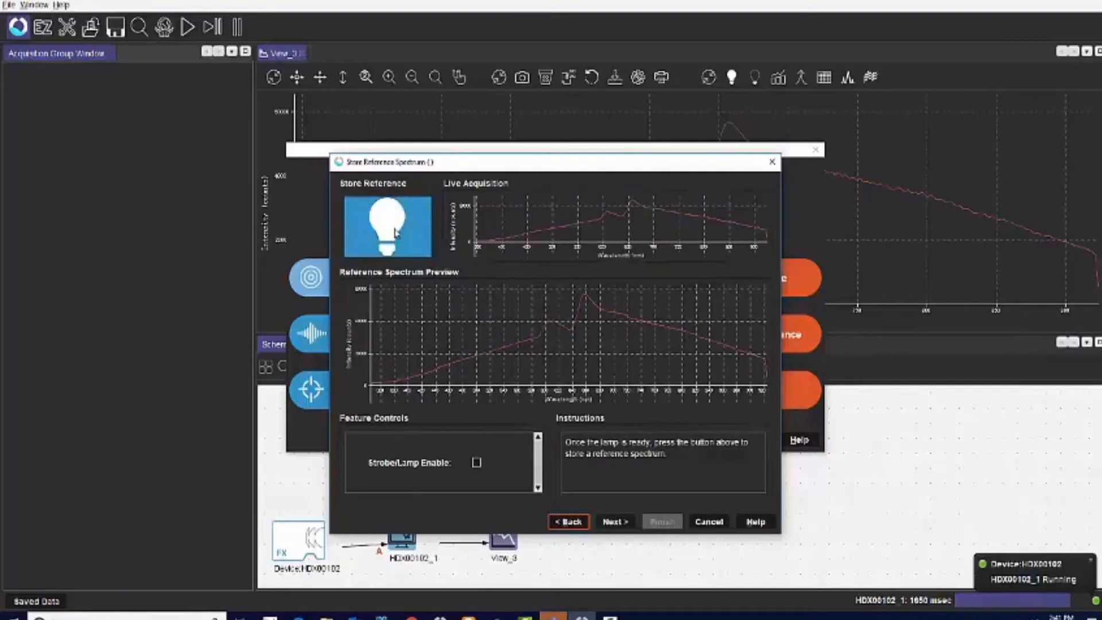
click(387, 225)
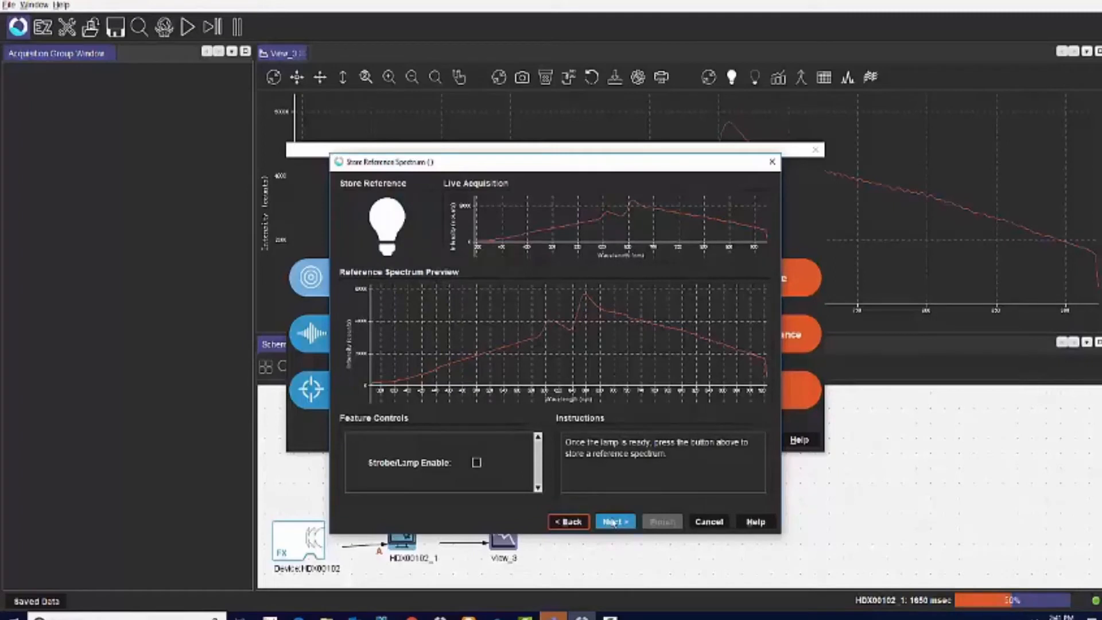
click(612, 521)
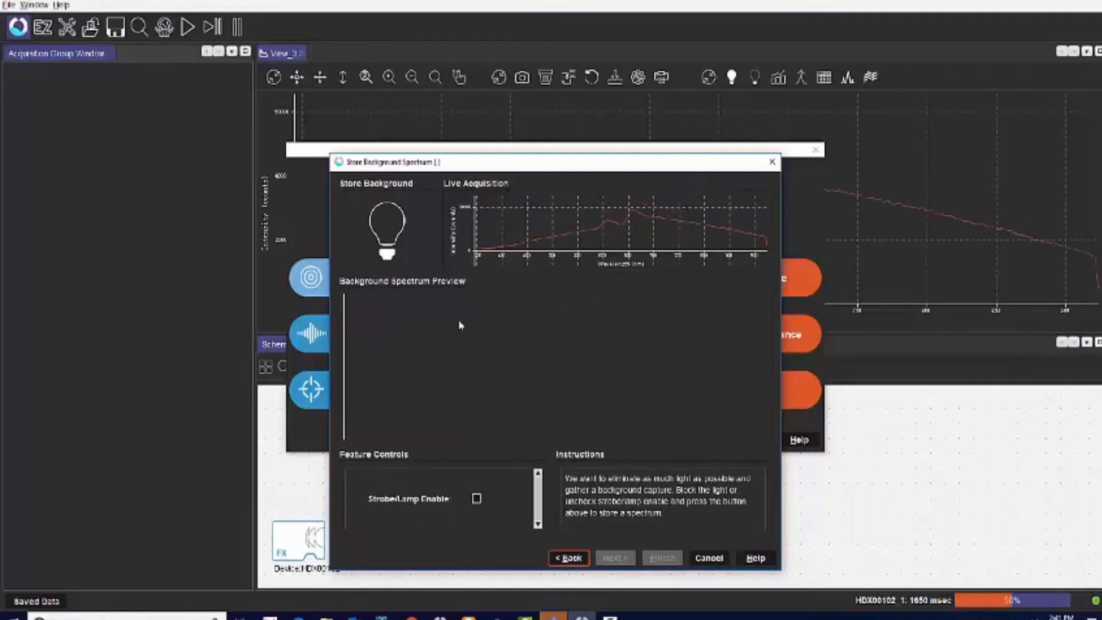
Step: Store the dark background spectrum and finish the absorbance wizard
click(387, 230)
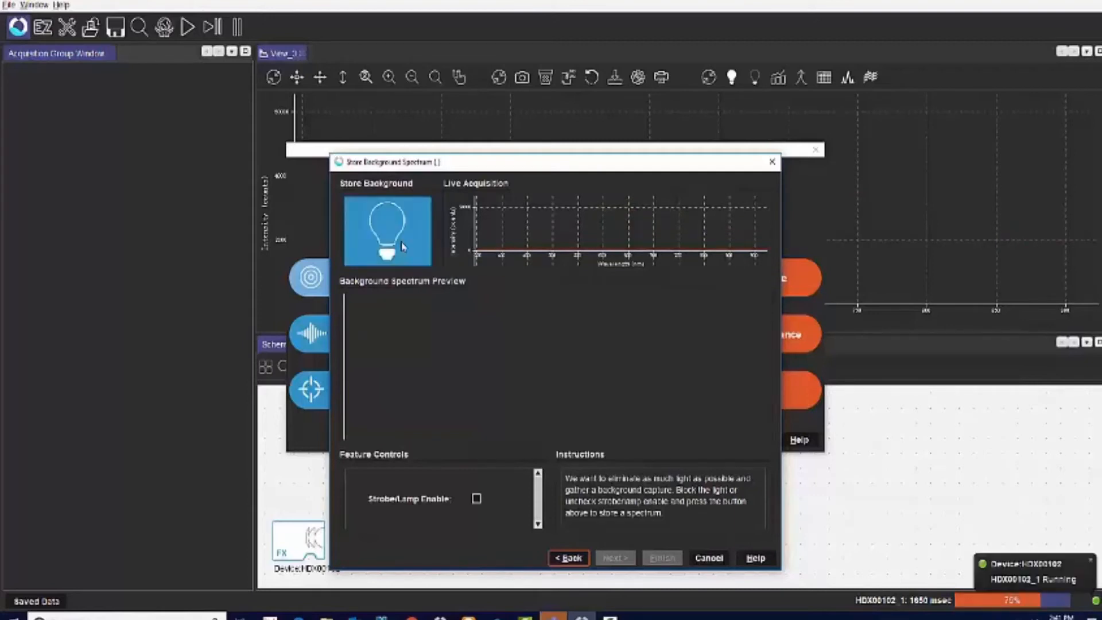
click(387, 230)
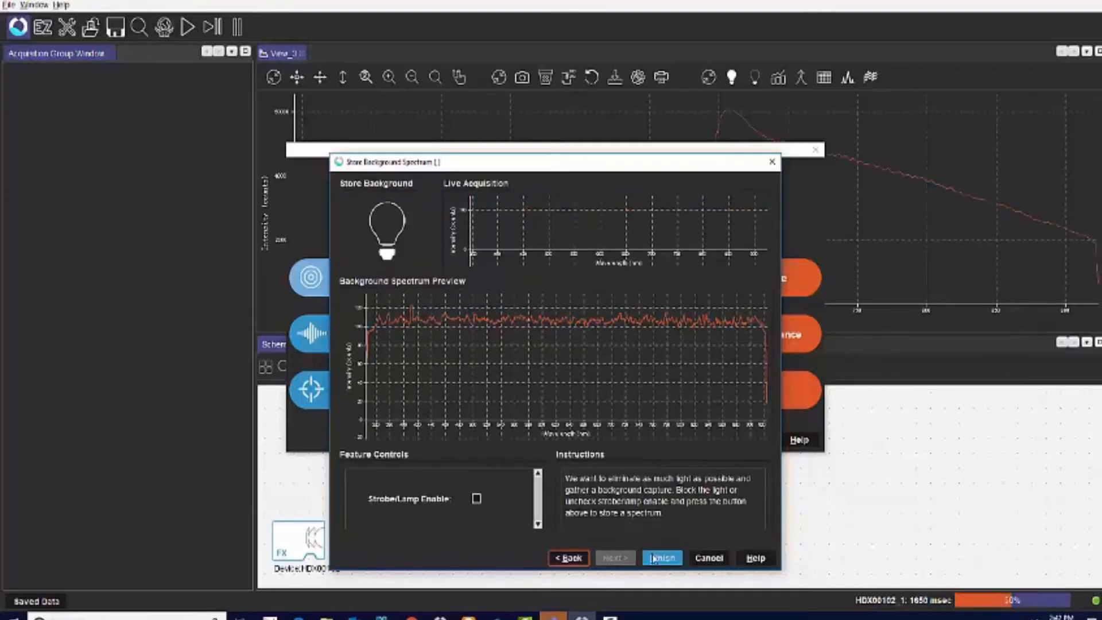
click(661, 558)
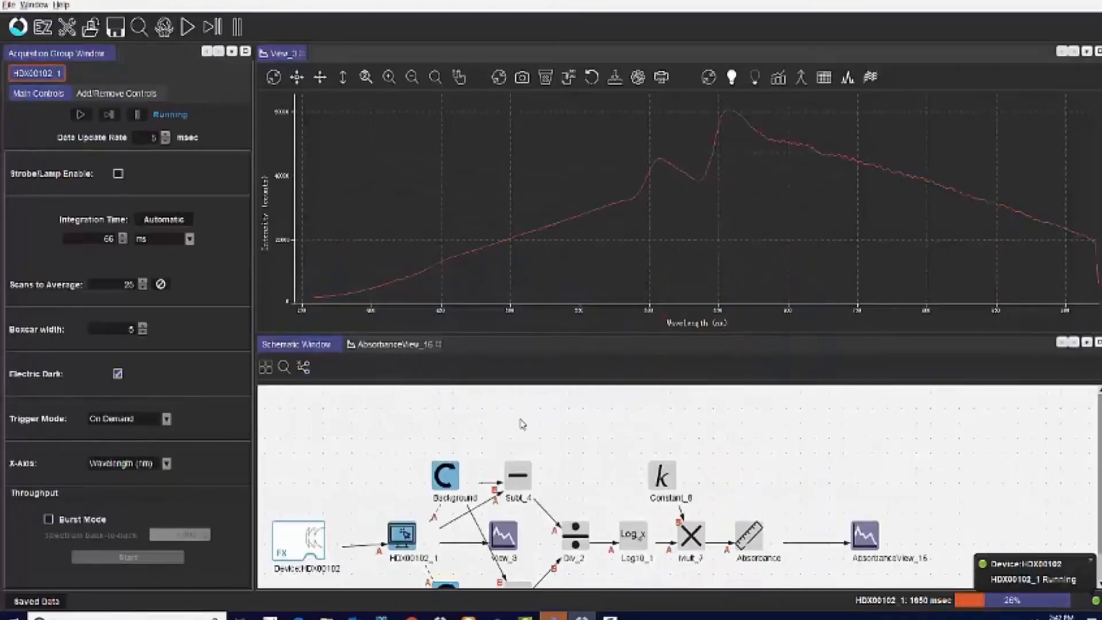
mouse_move(505, 401)
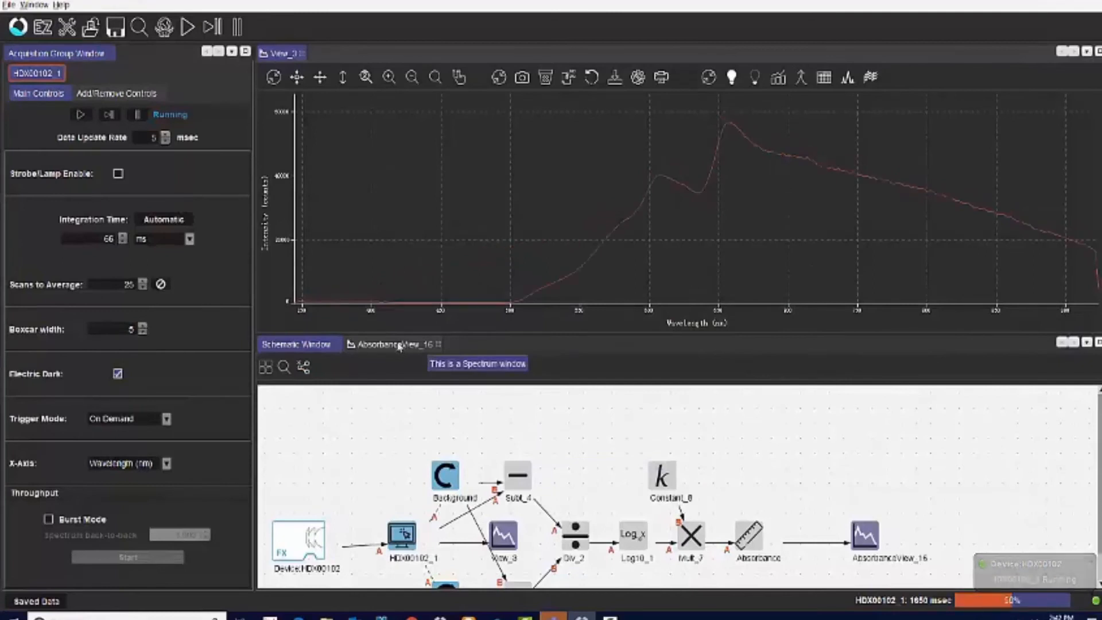
Step: Show the AbsorbanceView_16 window with the sample's absorbance curve
click(394, 343)
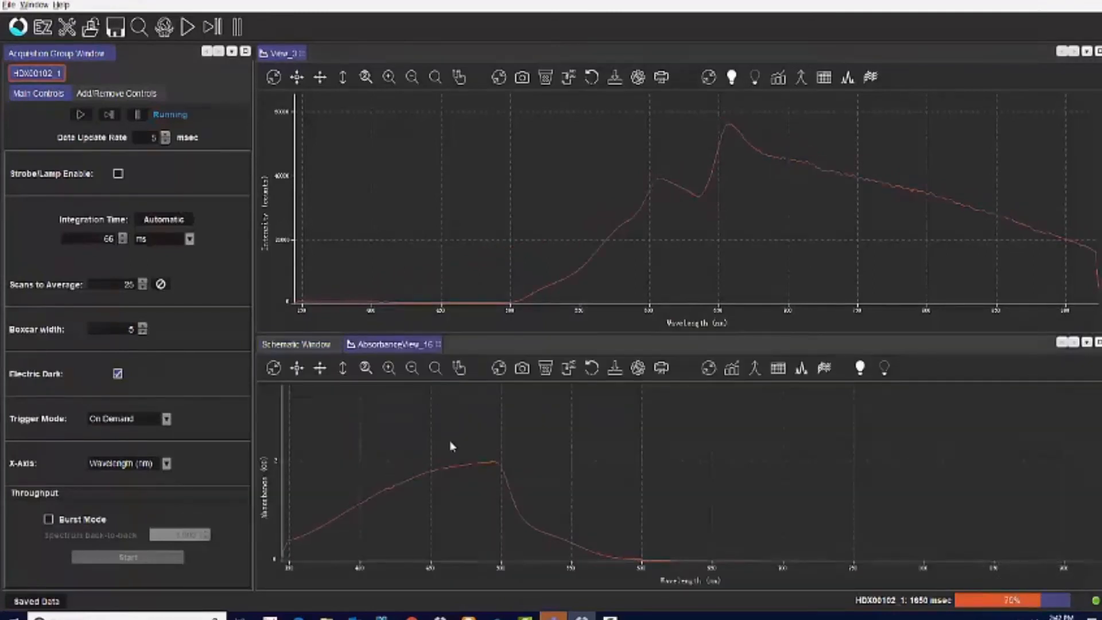